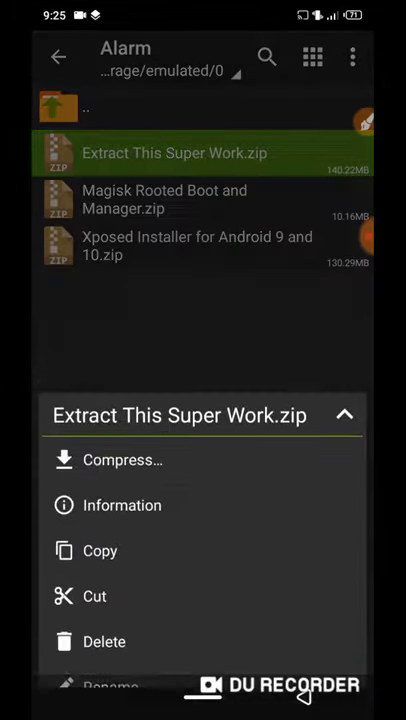
# Delete Extract This Super Work.zip and enter the Magisk Rooted Boot and Manager folder.
pyautogui.click(104, 640)
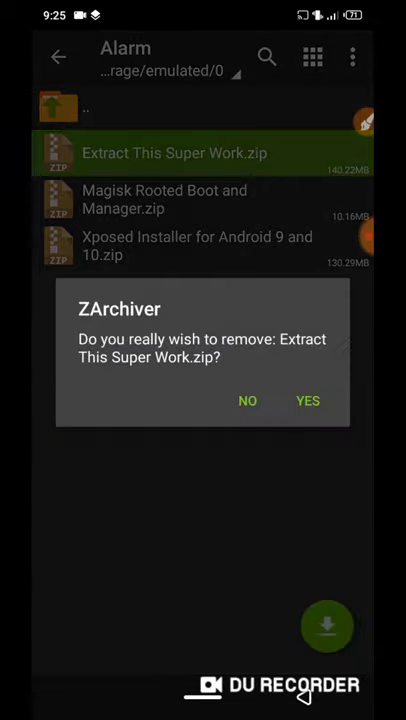
pyautogui.click(308, 400)
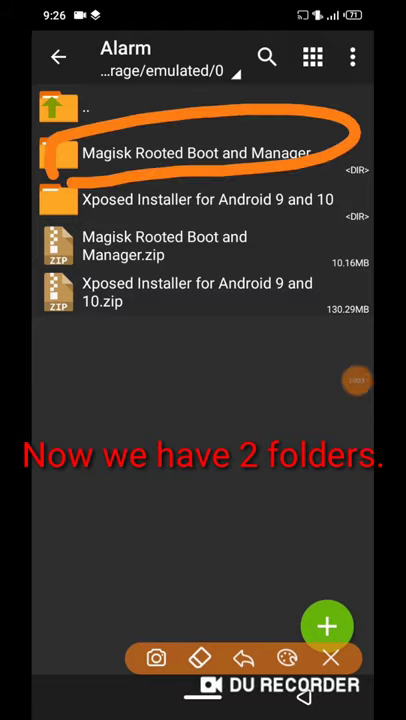
pyautogui.click(204, 152)
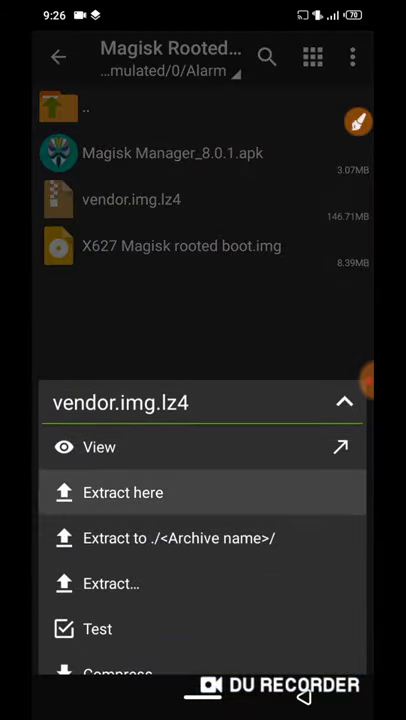
# Extract vendor.img.lz4 in place, producing the 416 MB vendor.img.
pyautogui.click(124, 492)
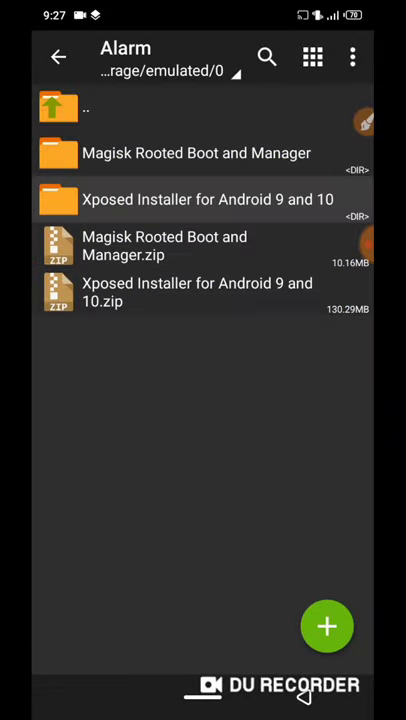
pyautogui.click(200, 200)
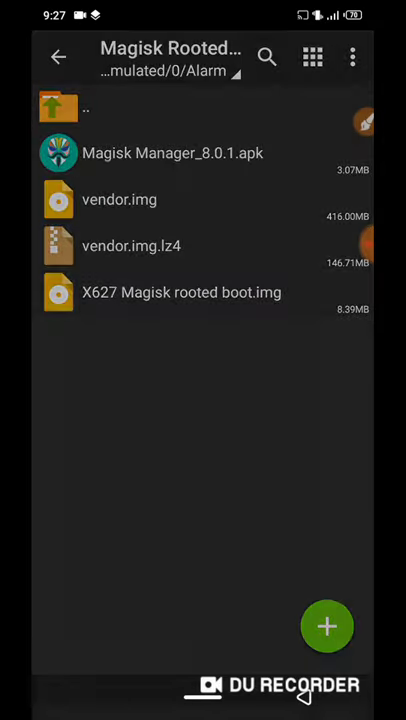
# Install Magisk Manager_8.0.1.apk, see Magisk not installed, and return to the boot files.
pyautogui.click(172, 152)
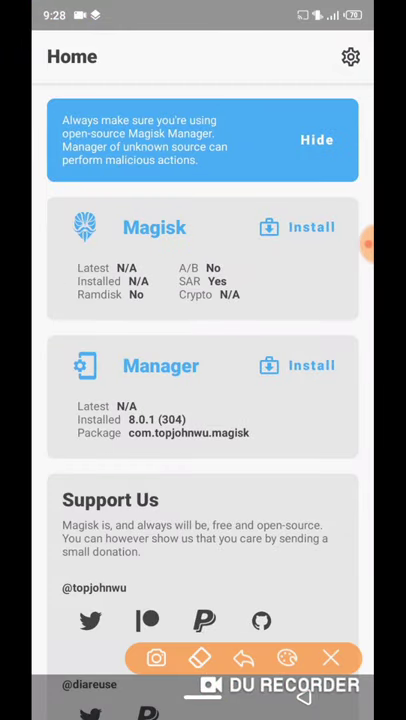
pyautogui.click(332, 658)
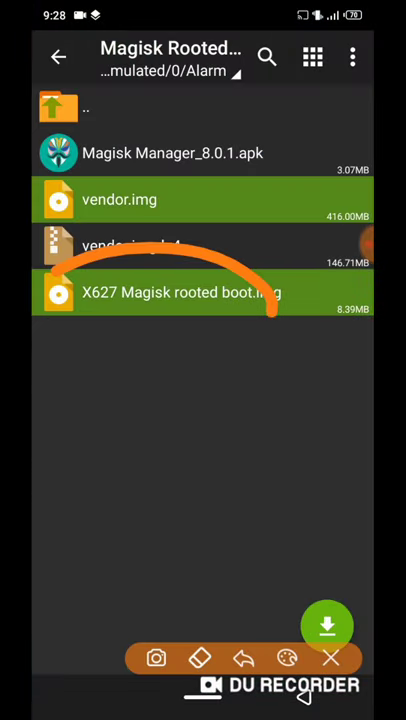
# In TWRP Install Image, select X627 Magisk rooted boot.img for flashing.
pyautogui.click(330, 658)
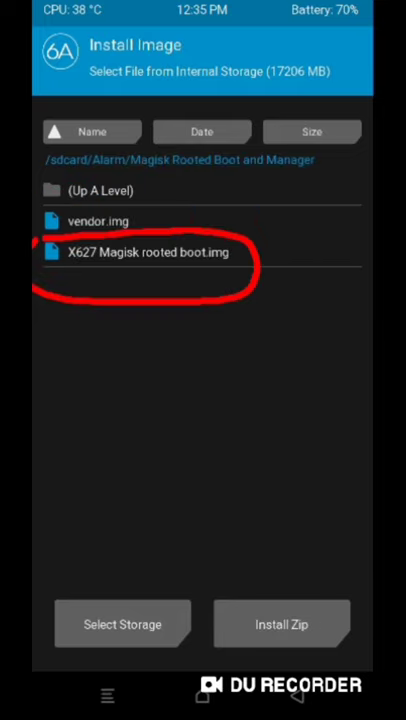
pyautogui.click(144, 252)
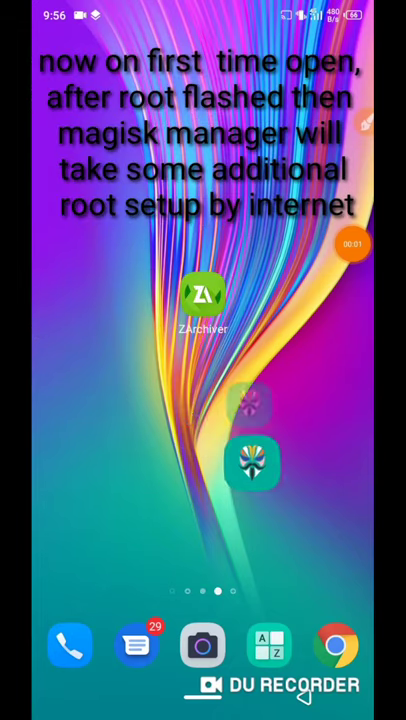
# Launch Magisk Manager, confirm Magisk 20.4 installed, and bring up its app details.
pyautogui.click(252, 464)
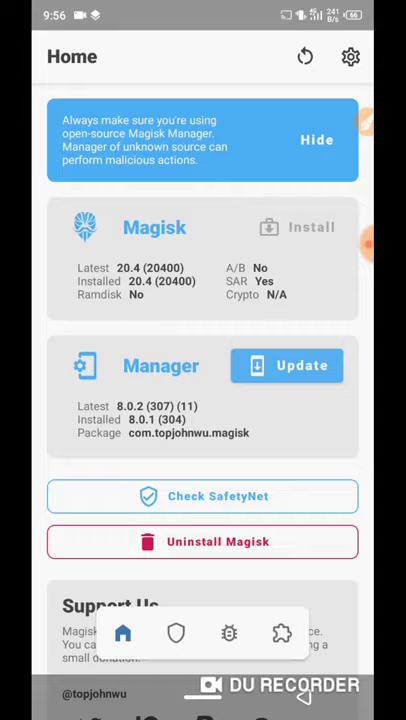
pyautogui.click(288, 364)
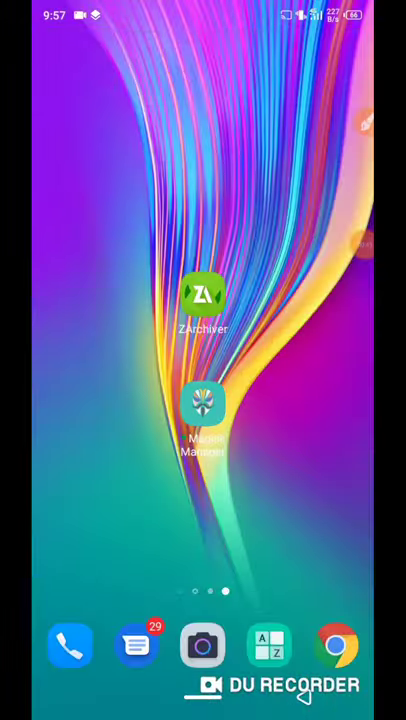
pyautogui.click(204, 404)
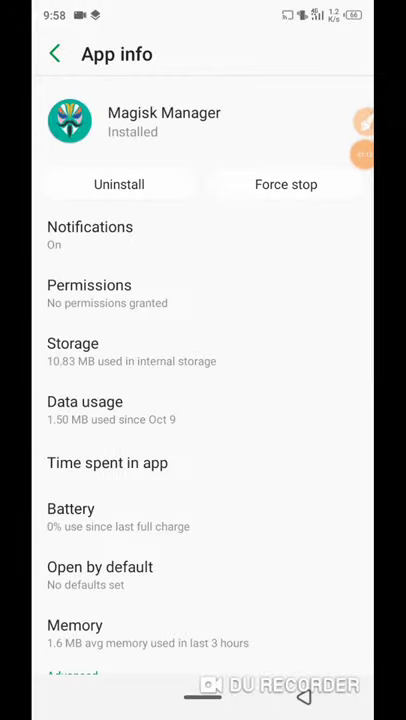
# View Magisk Manager's app info showing no permissions granted.
pyautogui.click(88, 284)
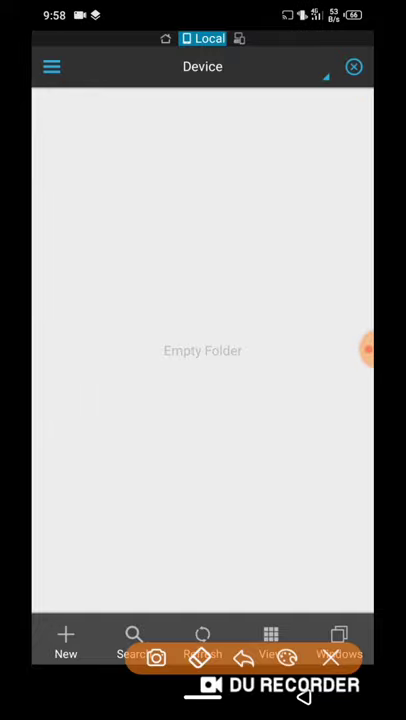
# Turn Root Explorer on with Superuser granted and confirm the root mount settings.
pyautogui.click(52, 66)
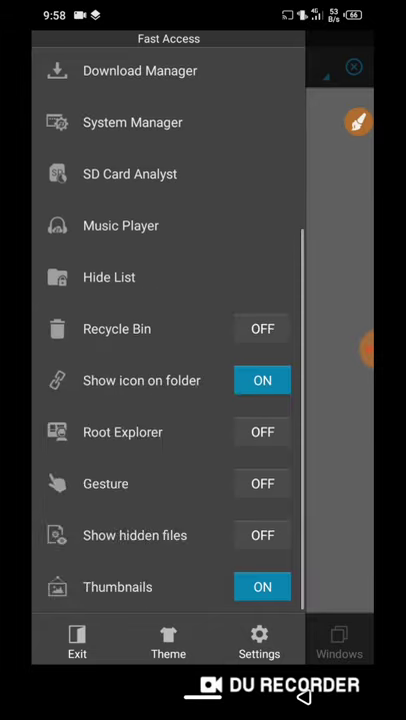
pyautogui.click(358, 122)
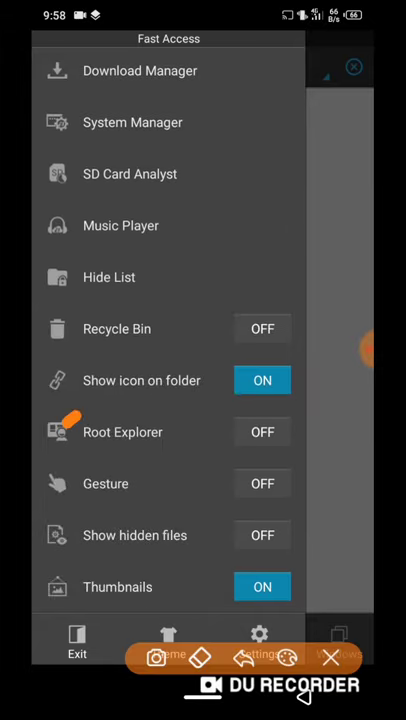
pyautogui.click(262, 432)
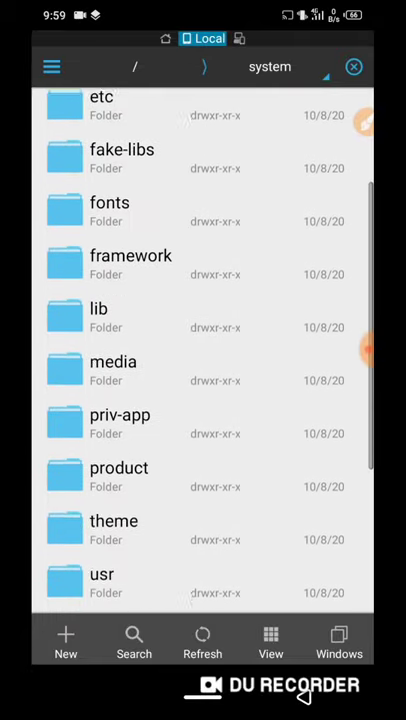
pyautogui.click(52, 68)
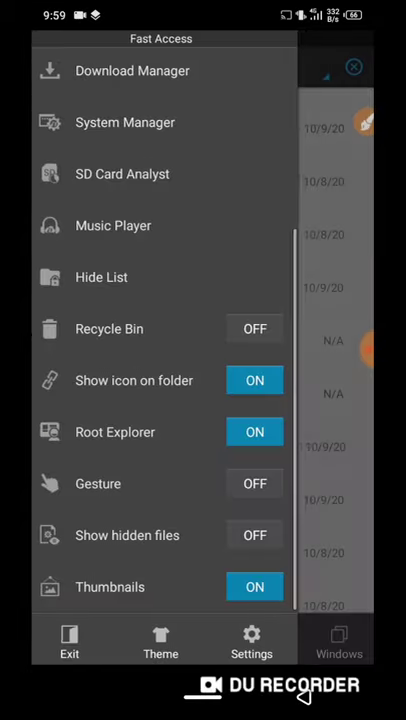
pyautogui.click(254, 432)
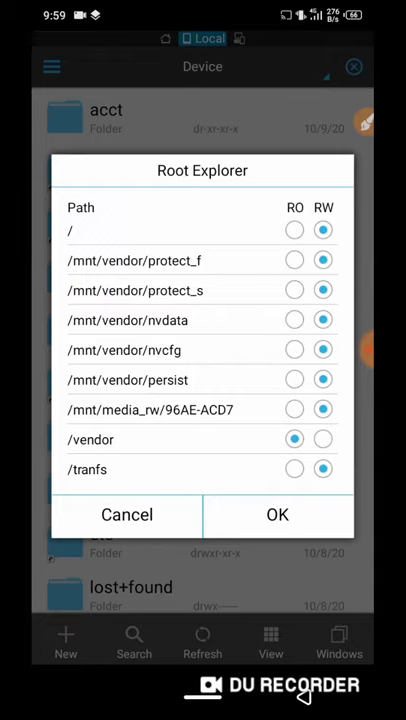
pyautogui.click(276, 514)
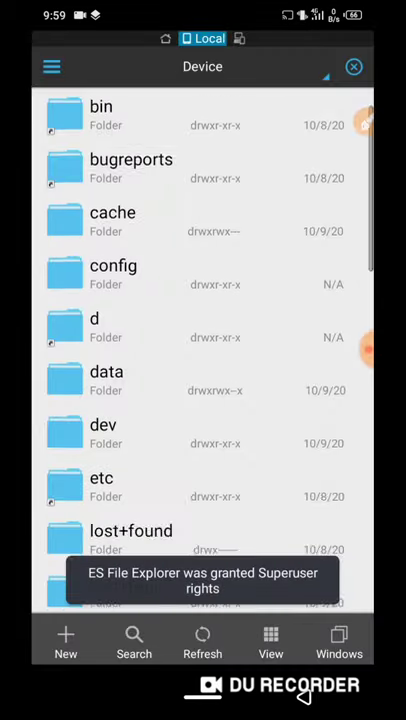
pyautogui.scroll(-3)
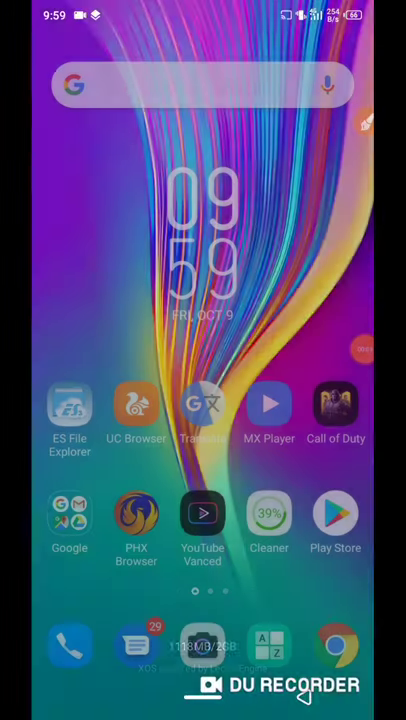
# Install and launch EdXposed Manager, dismissing the unofficial-sources warning.
pyautogui.hscroll(-3)
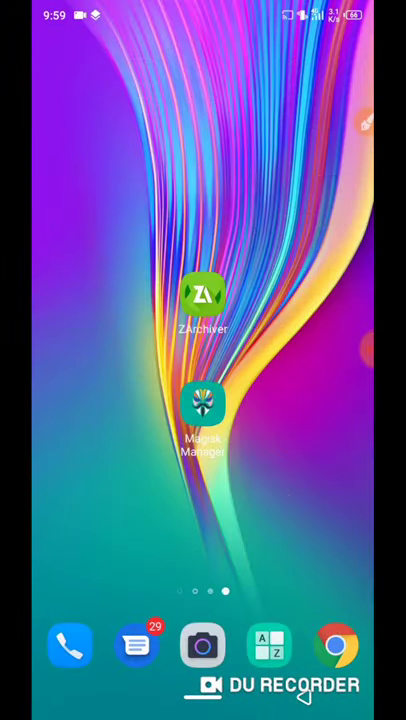
pyautogui.click(204, 310)
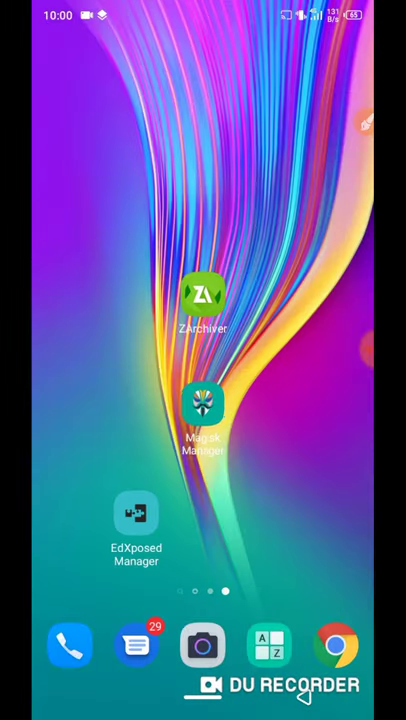
pyautogui.click(136, 512)
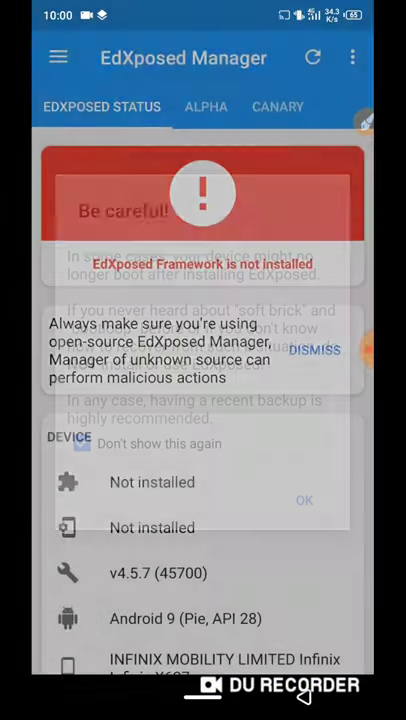
pyautogui.click(304, 500)
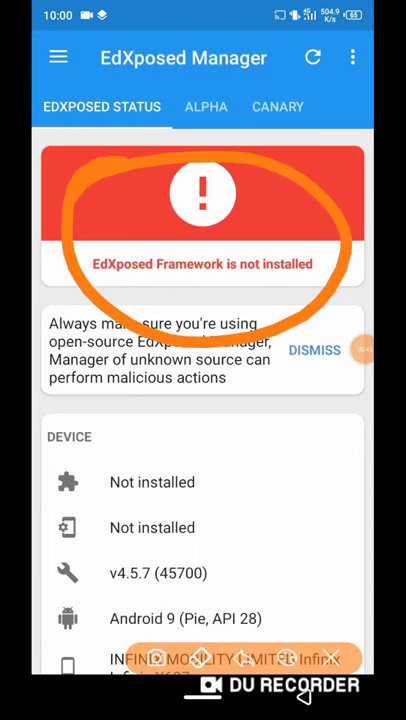